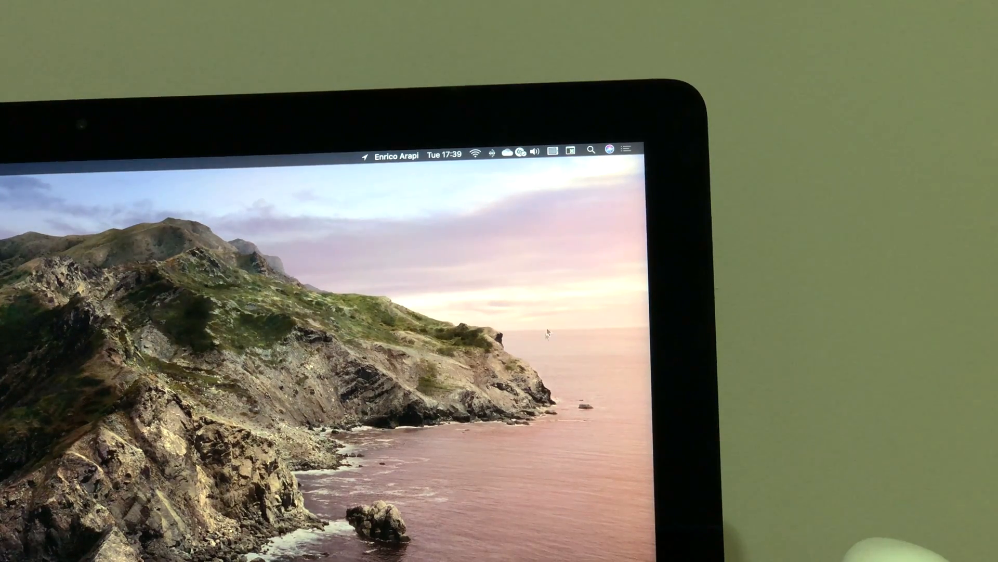
mouse_move(559, 161)
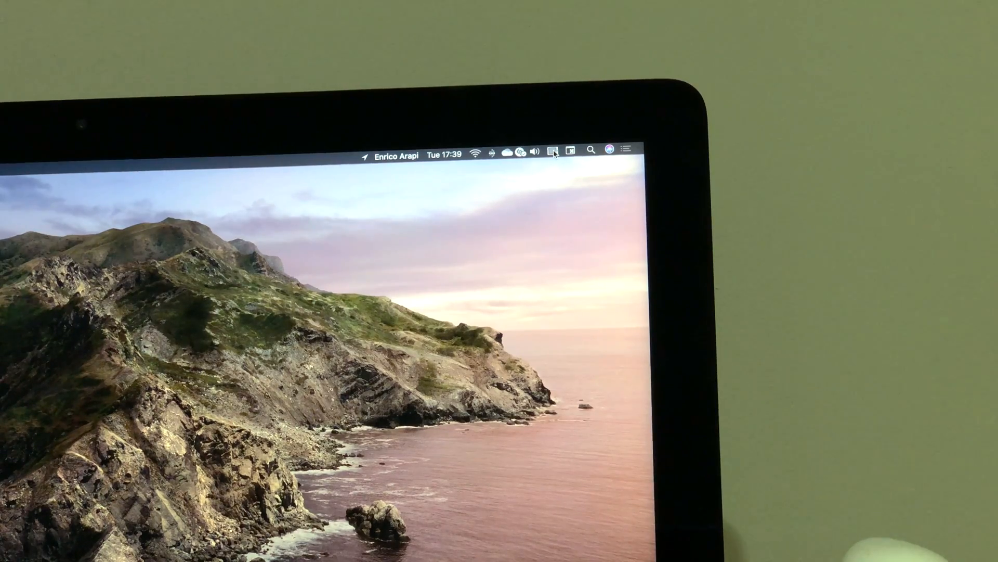
Reach the Built-in Retina Display settings where AirPlay Display is still Off
click(552, 151)
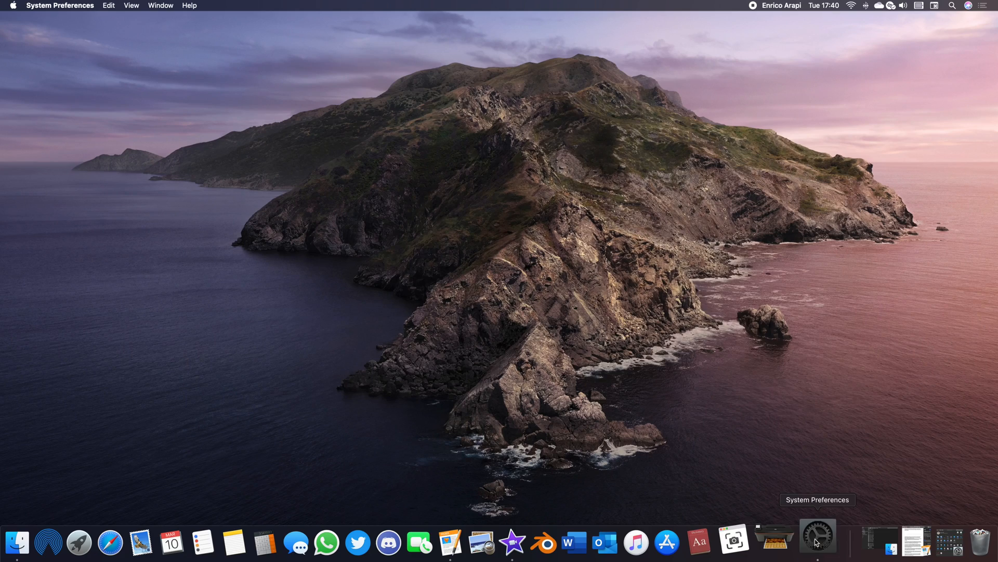
click(817, 542)
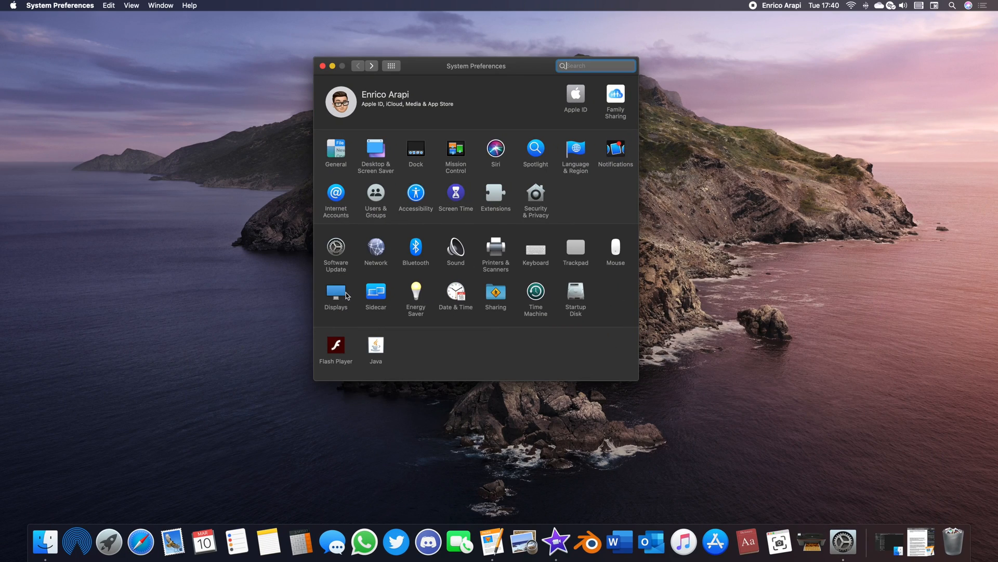
click(336, 293)
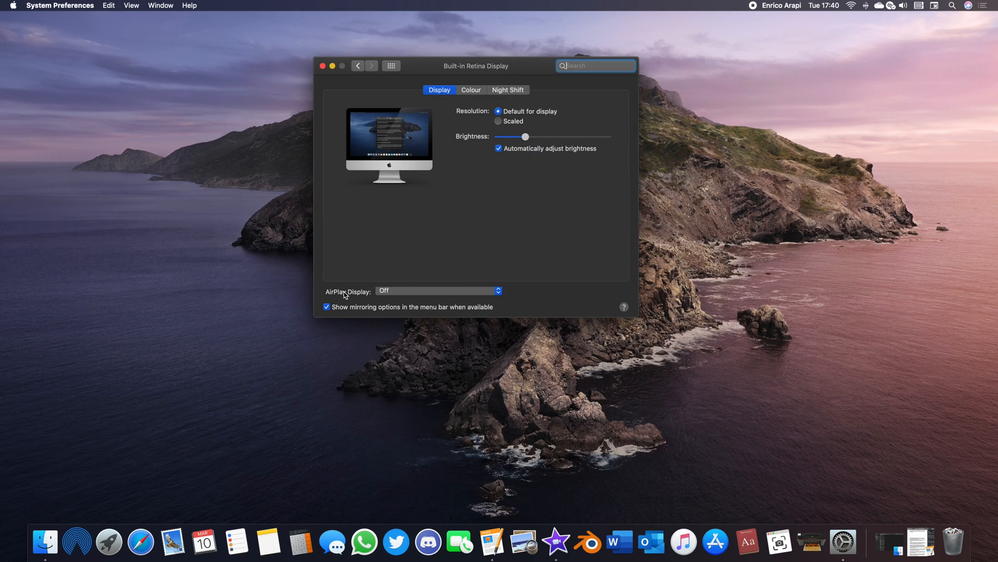
mouse_move(321, 291)
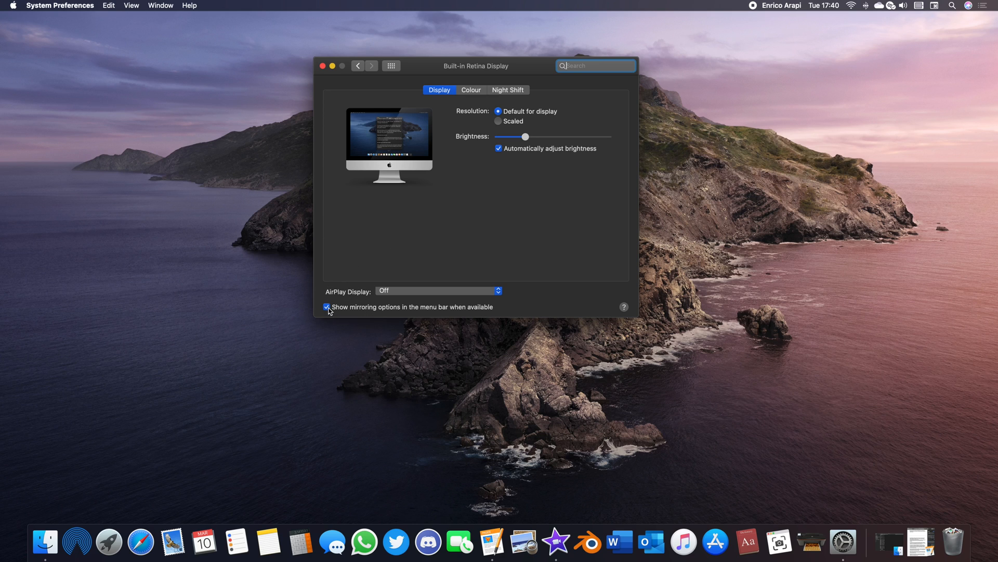
With the iPad Air as AirPlay display, show the Arrangement view of both screens
click(322, 65)
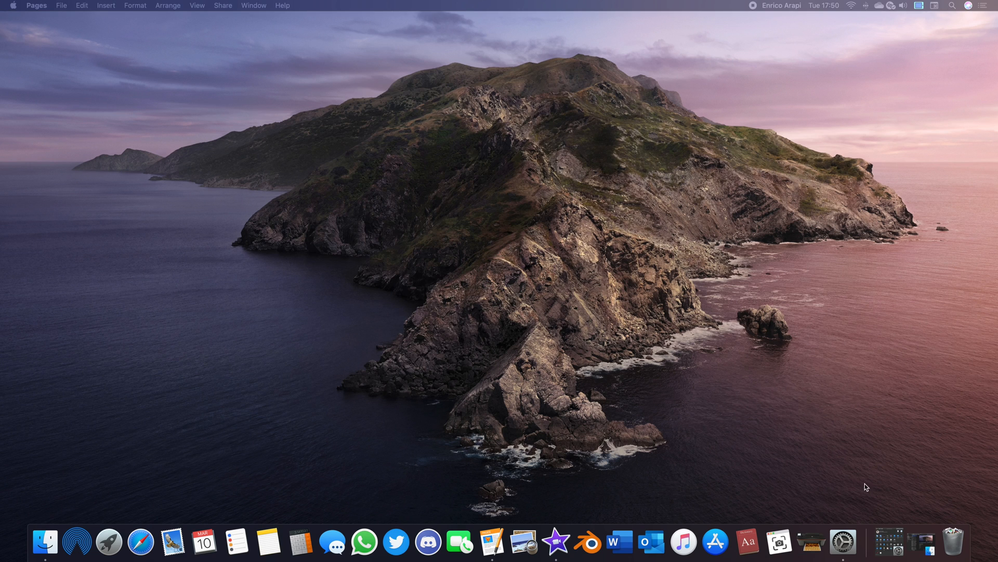
click(841, 542)
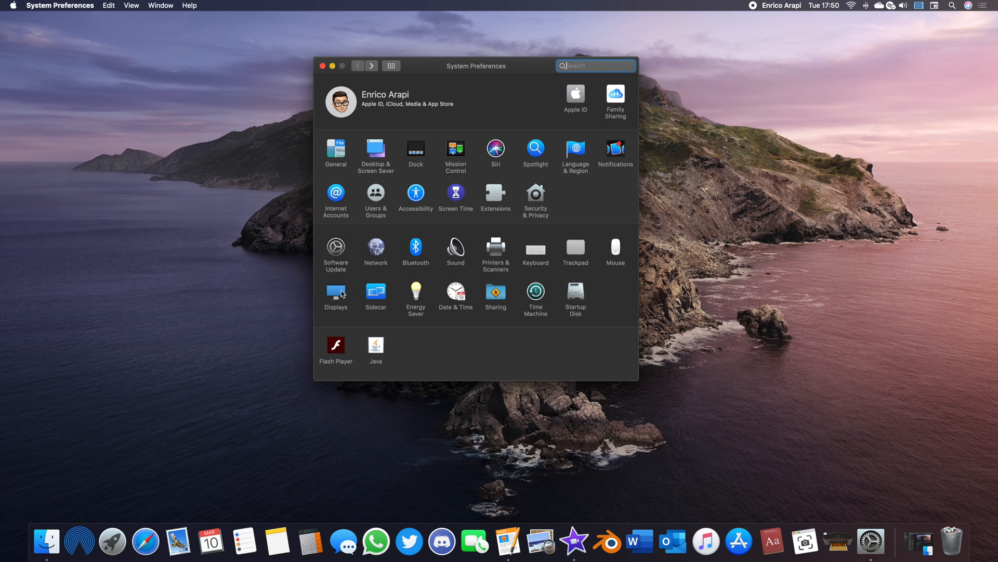
click(336, 294)
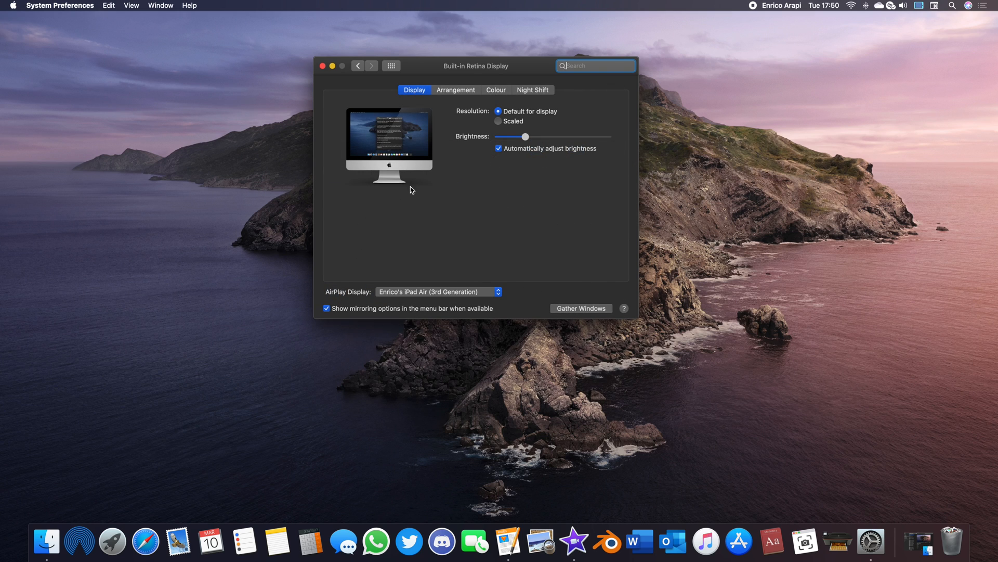
click(456, 89)
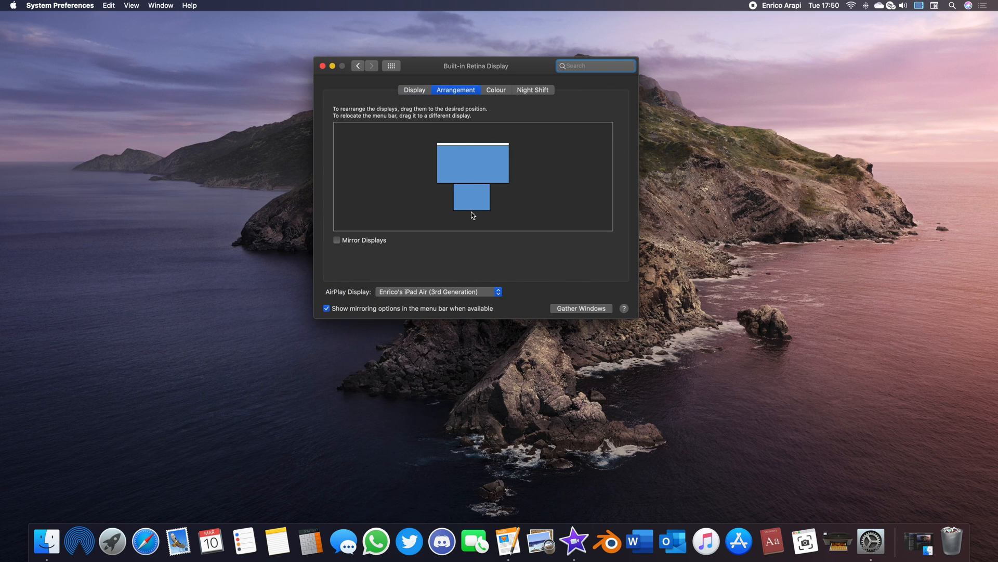